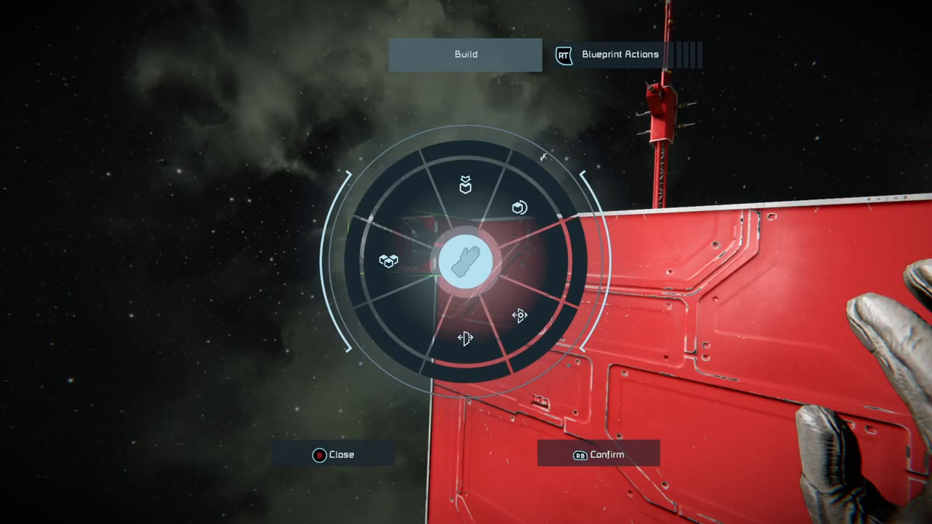
Step: Open the Terminal Control Panel for Large Grid 8497, showing the Battery's settings
left_click(332, 454)
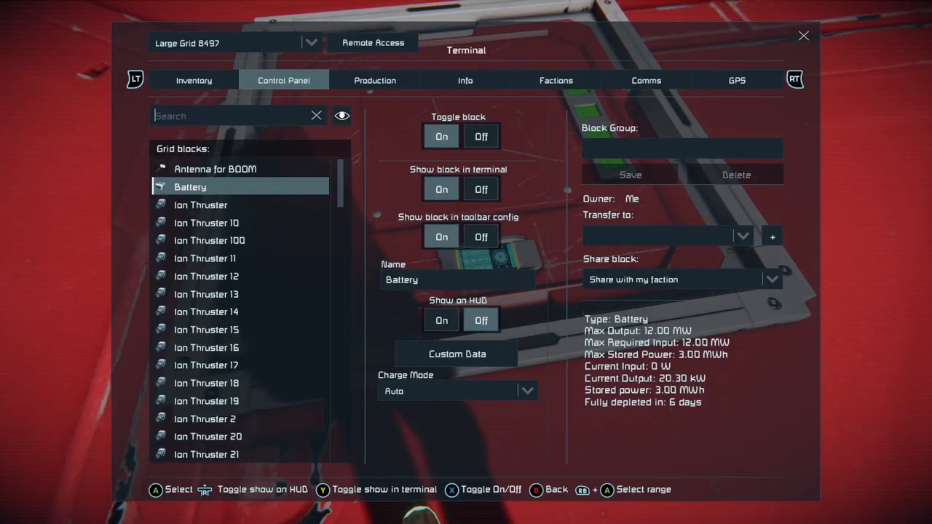
Step: Check the Production tab, which reports no assemblers, then close the Terminal
left_click(375, 80)
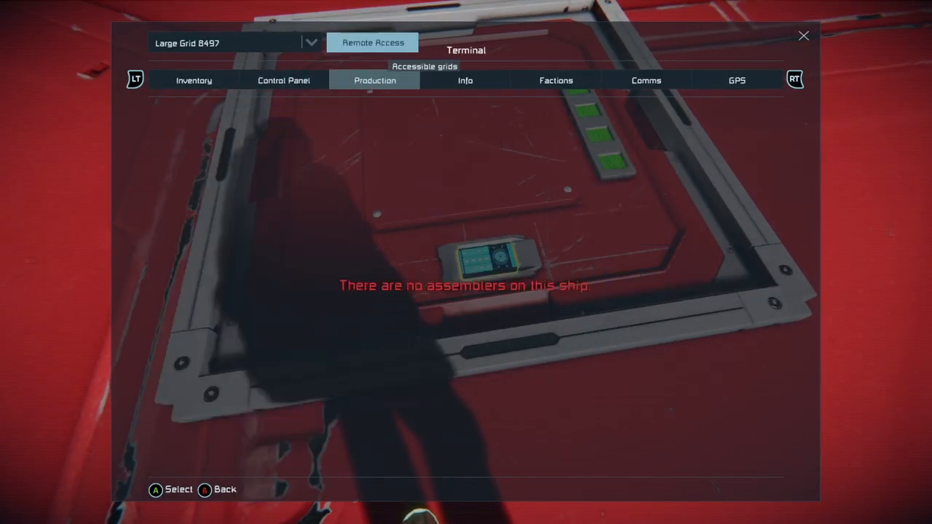
left_click(464, 80)
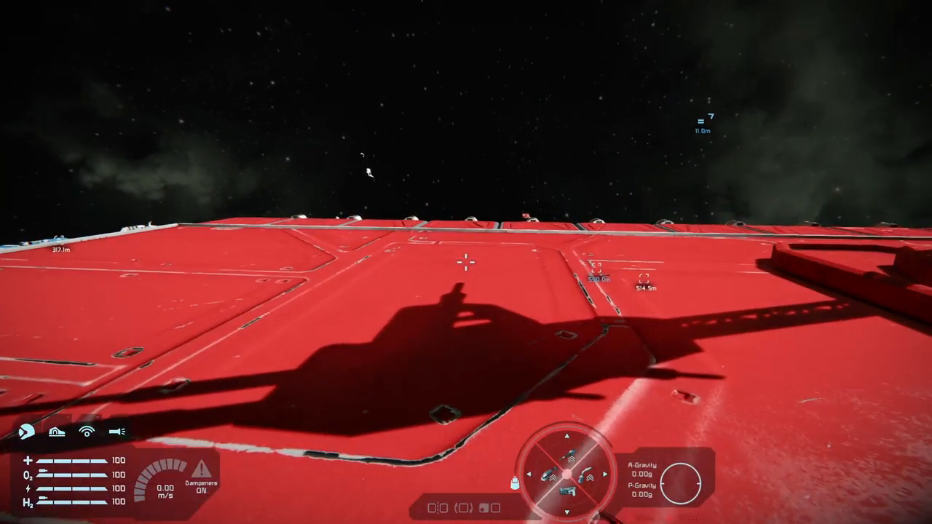
mouse_move(465, 262)
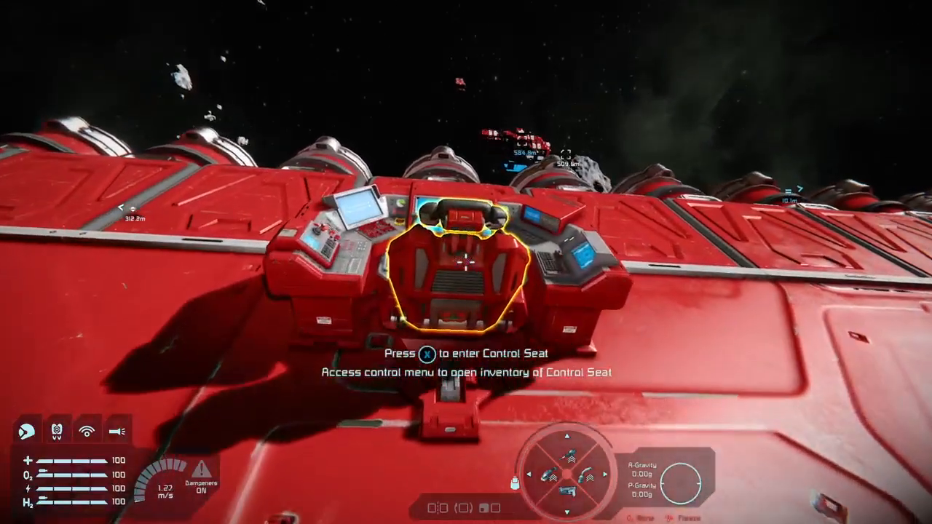
Step: Open the Control Seat's Terminal Control Panel with the X key
key("x")
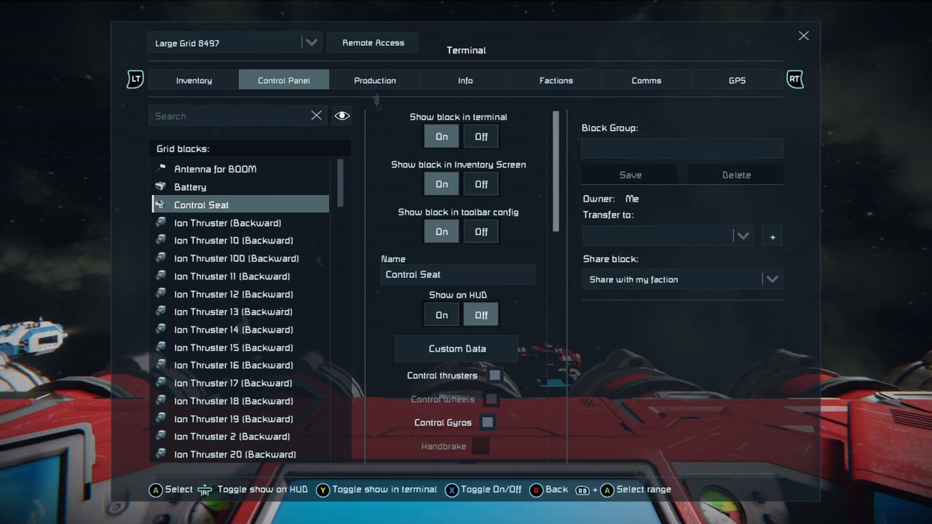
mouse_move(226, 222)
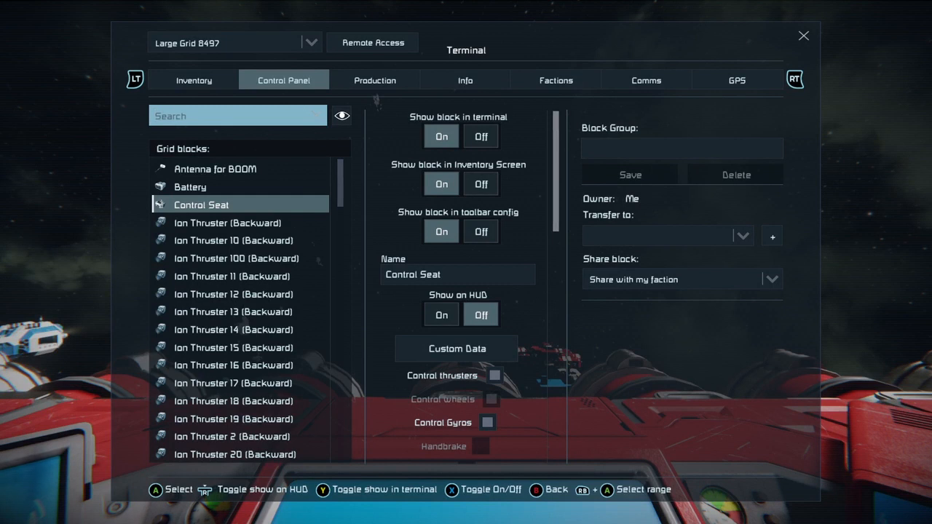
Step: Filter the block list by 'Ion' and select Ion Thruster (Backward)
type("Ion")
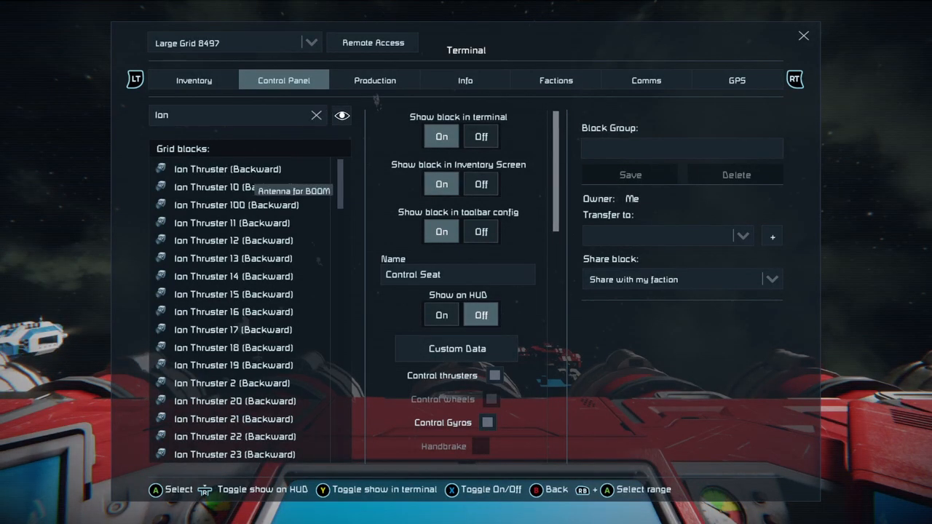
left_click(227, 168)
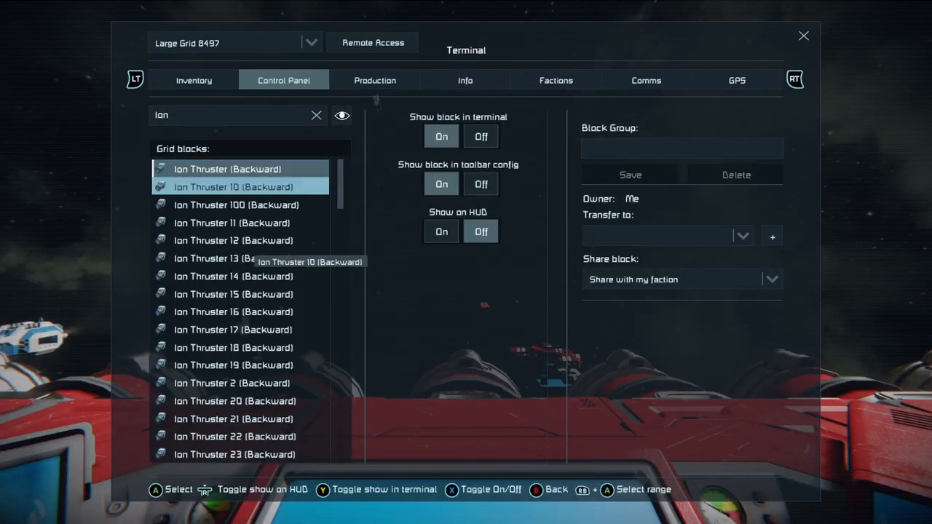
Step: Ctrl-select Ion Thrusters 100, 10, 12 and 11 alongside the first thruster
left_click(247, 205)
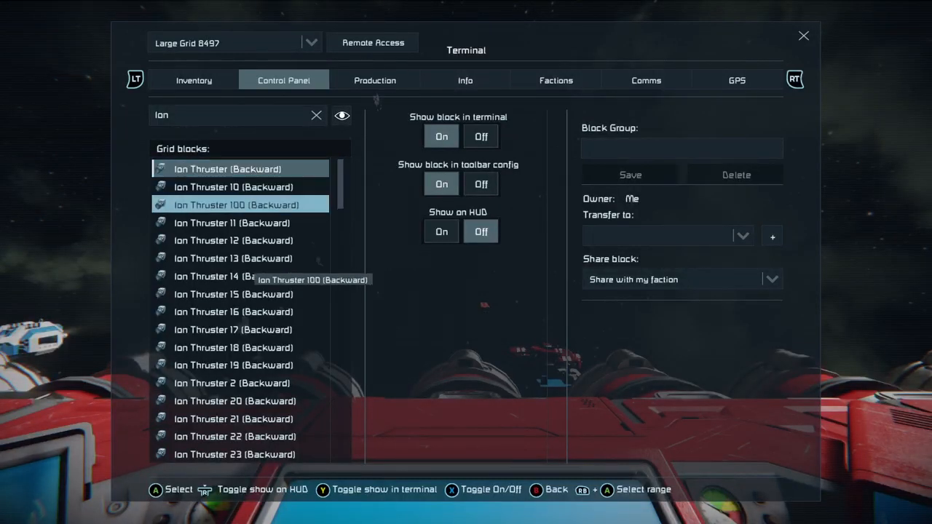
left_click(233, 187)
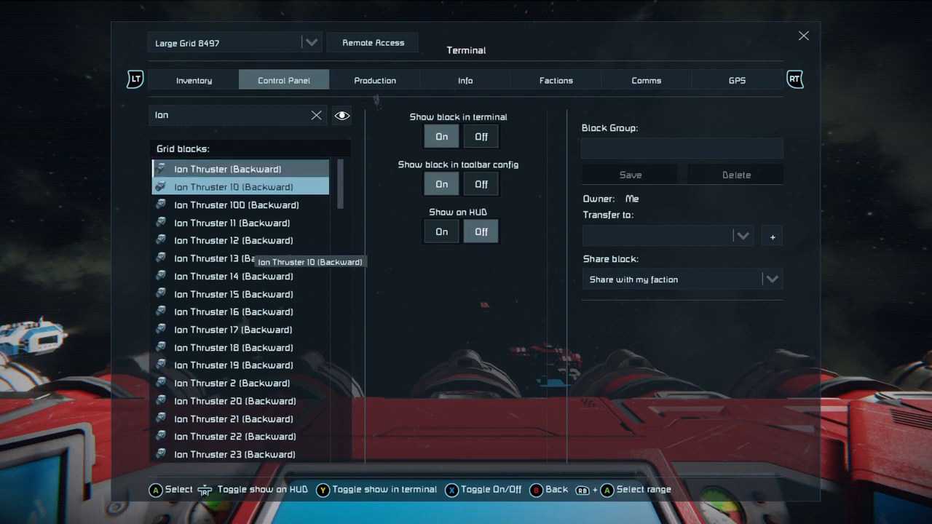
left_click(233, 205)
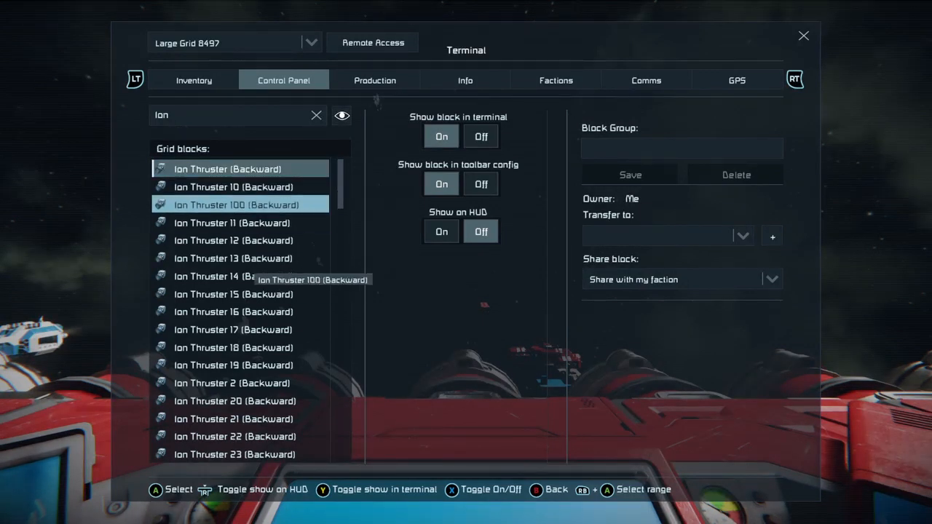
left_click(233, 186)
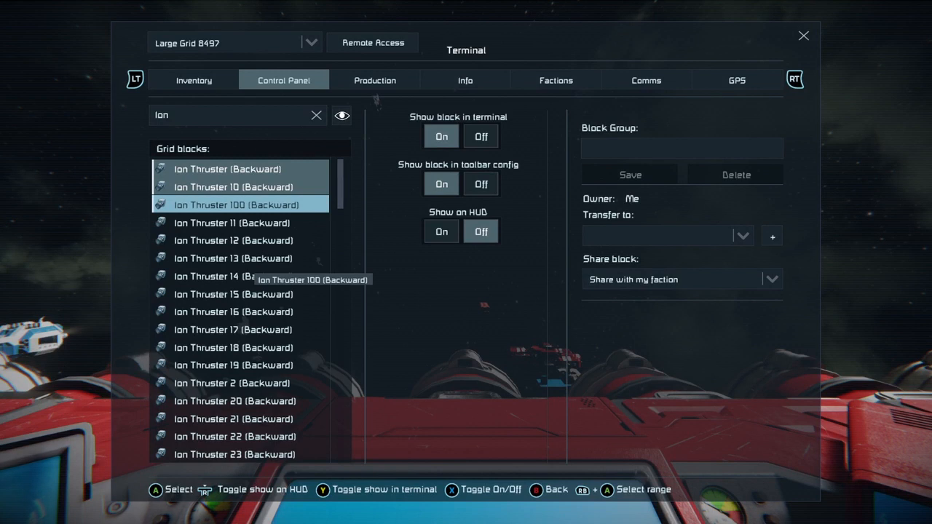
left_click(233, 240)
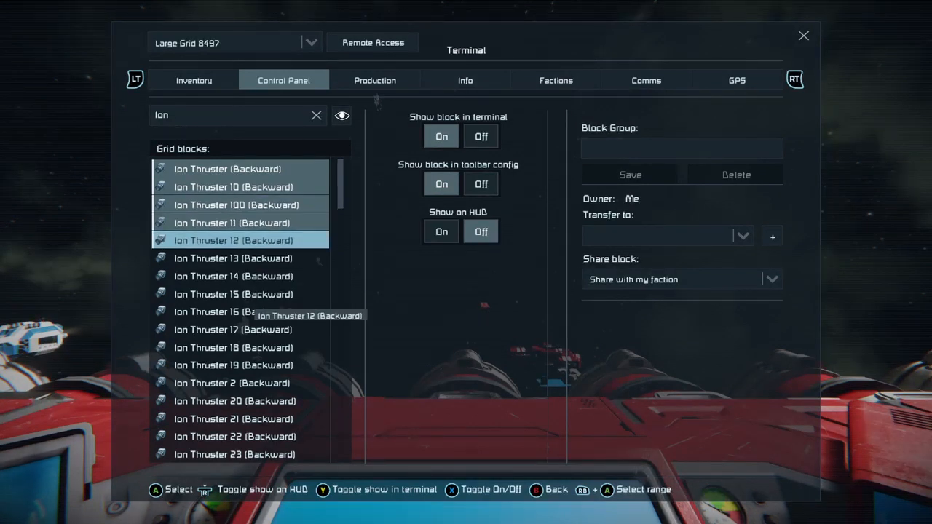
left_click(232, 223)
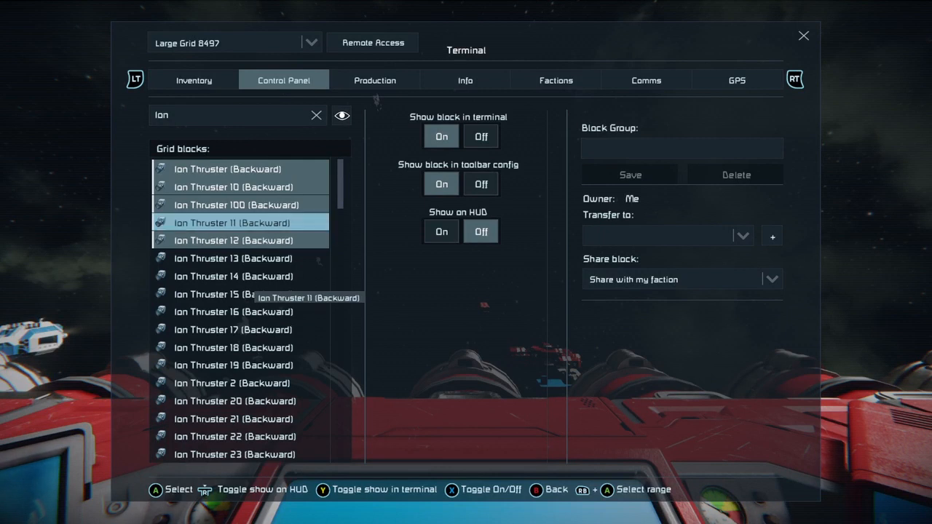
Step: Add and remove more thrusters, then reduce the selection to Ion Thruster 19 alone
left_click(233, 311)
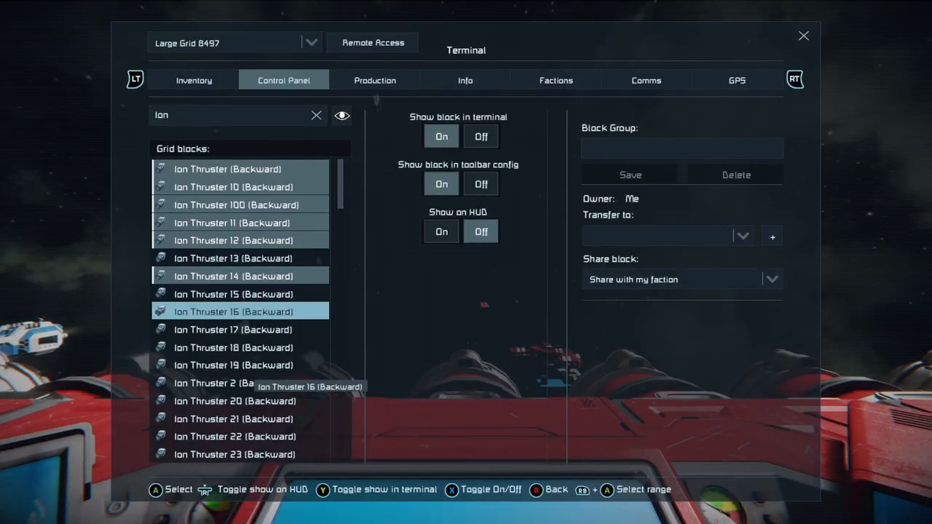
left_click(233, 383)
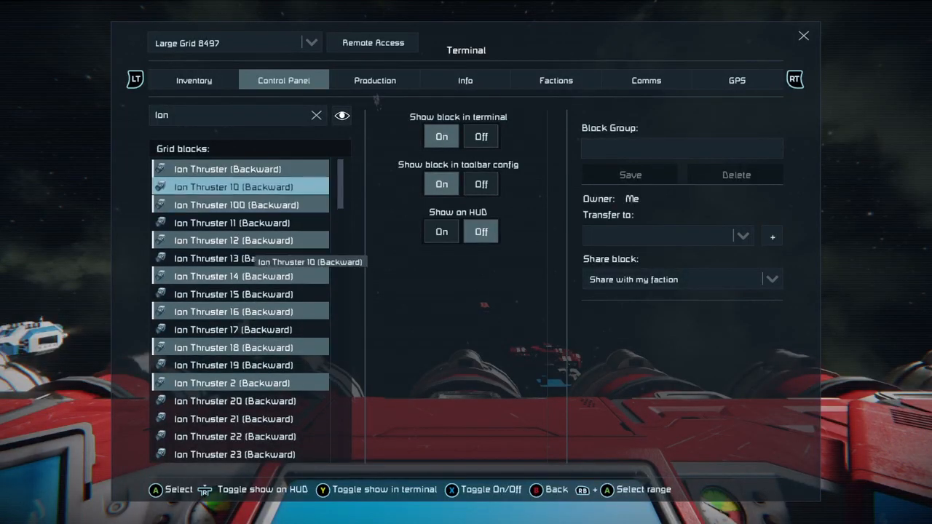
left_click(233, 311)
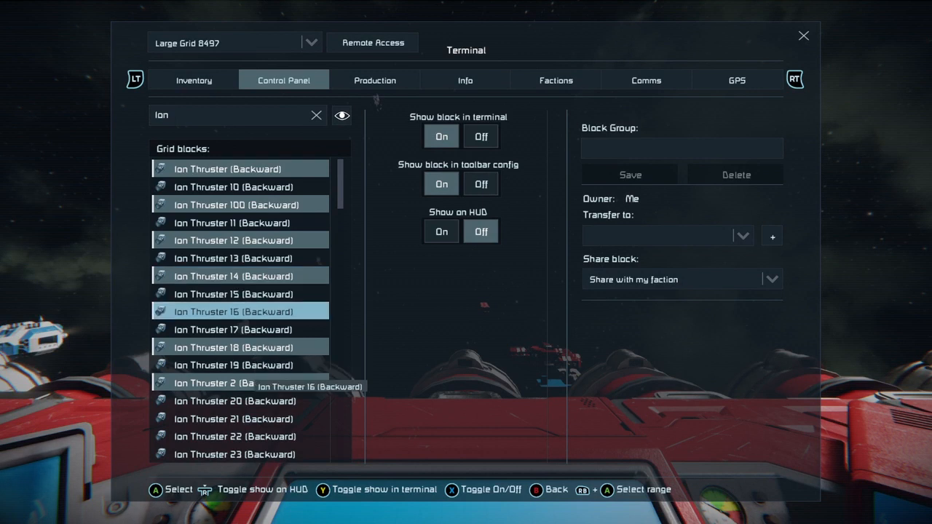
left_click(233, 365)
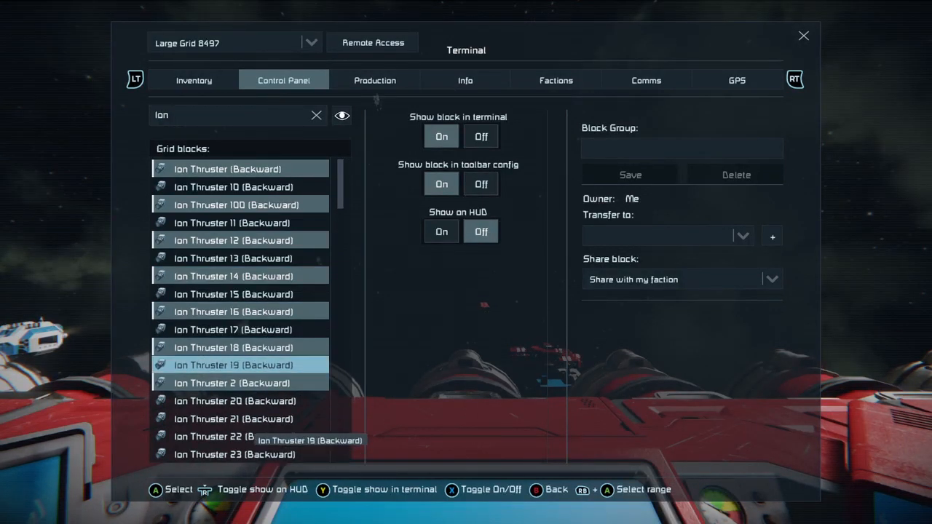
left_click(240, 222)
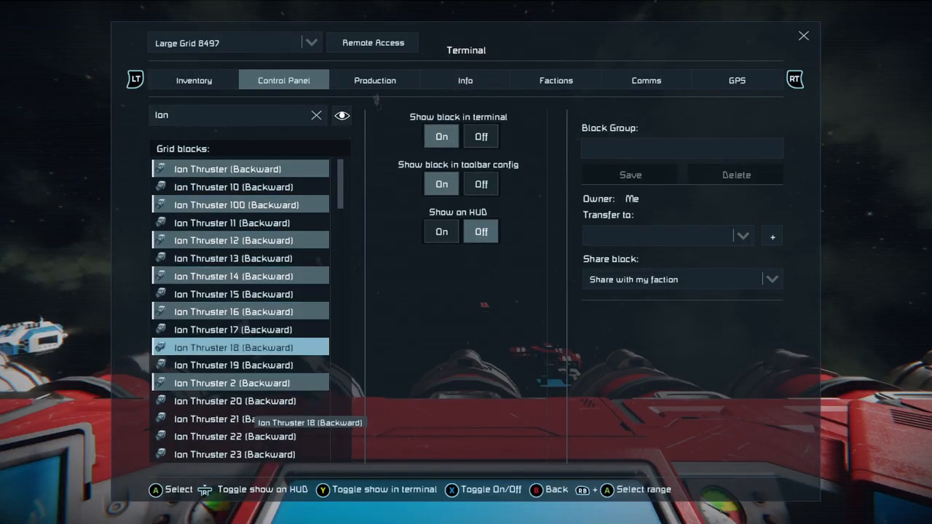
left_click(233, 364)
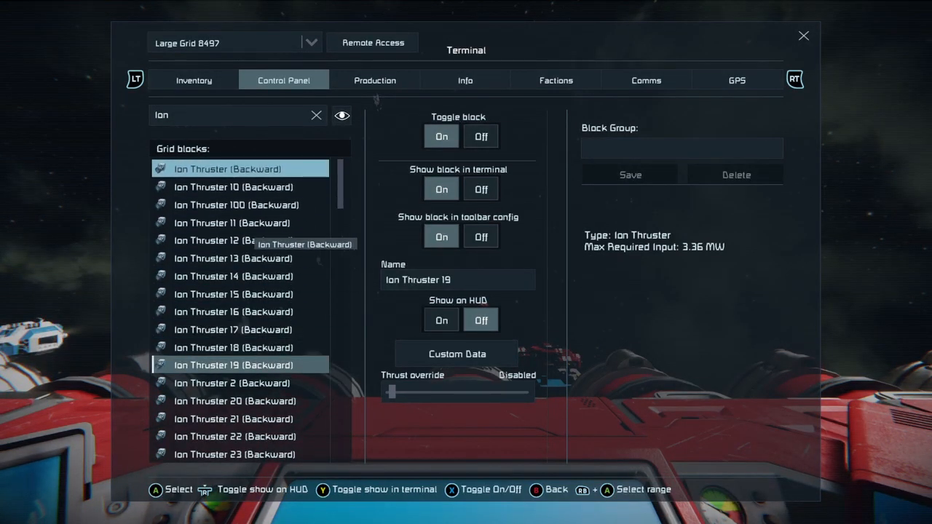
Step: Try selecting the first ion thruster and Ion Thruster 10, and browse the list
left_click(226, 168)
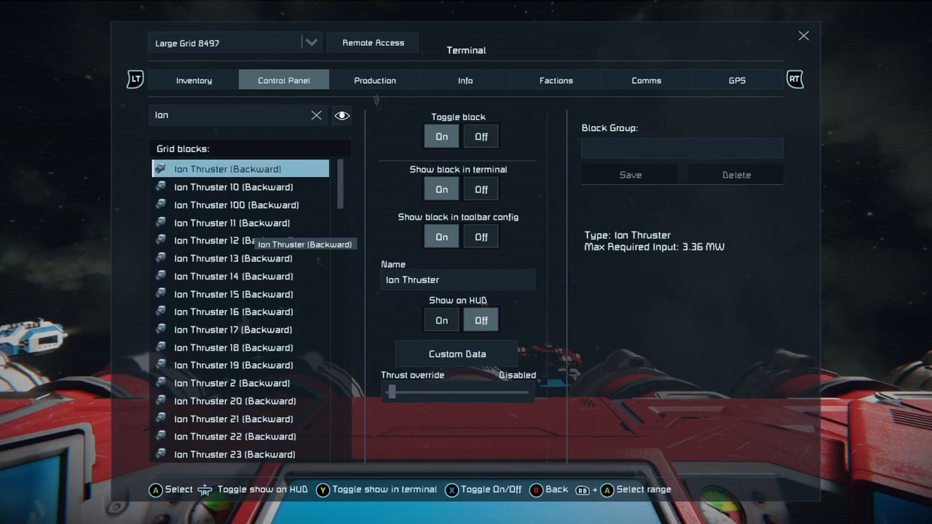
left_click(233, 186)
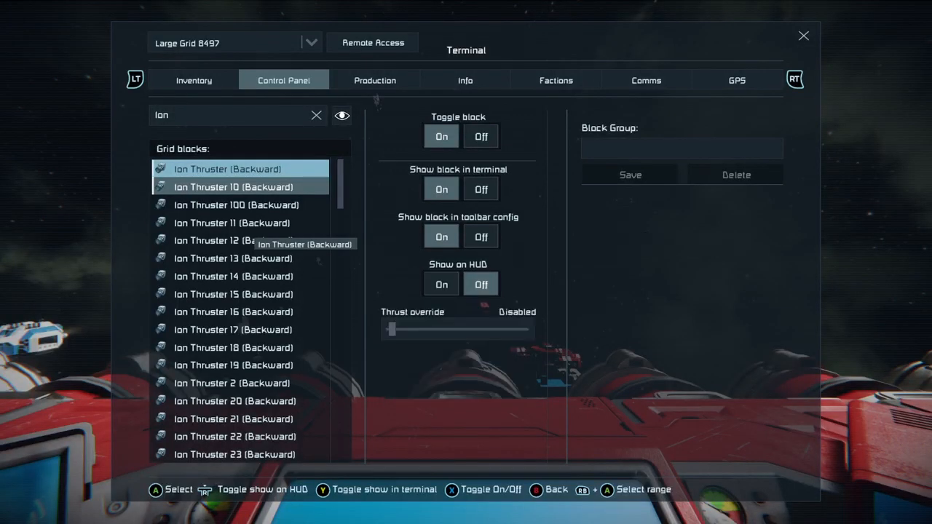
left_click(233, 186)
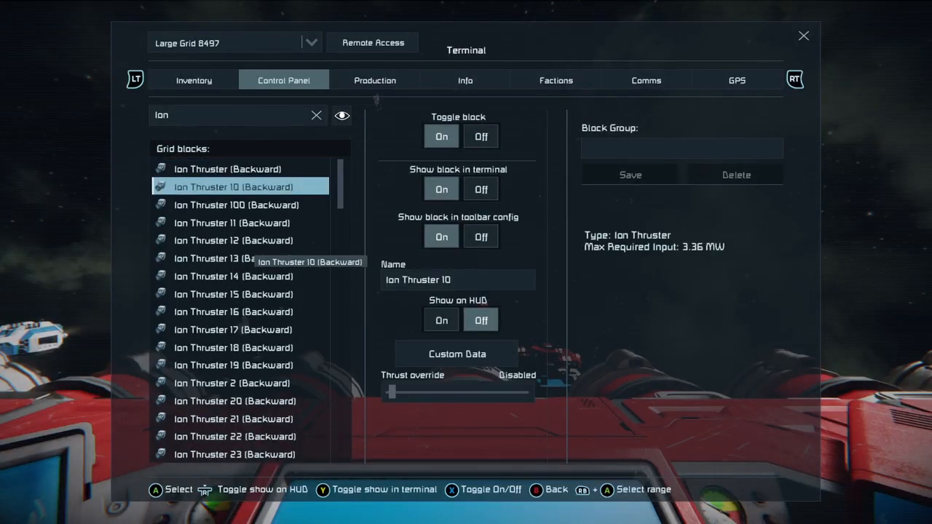
left_click(227, 168)
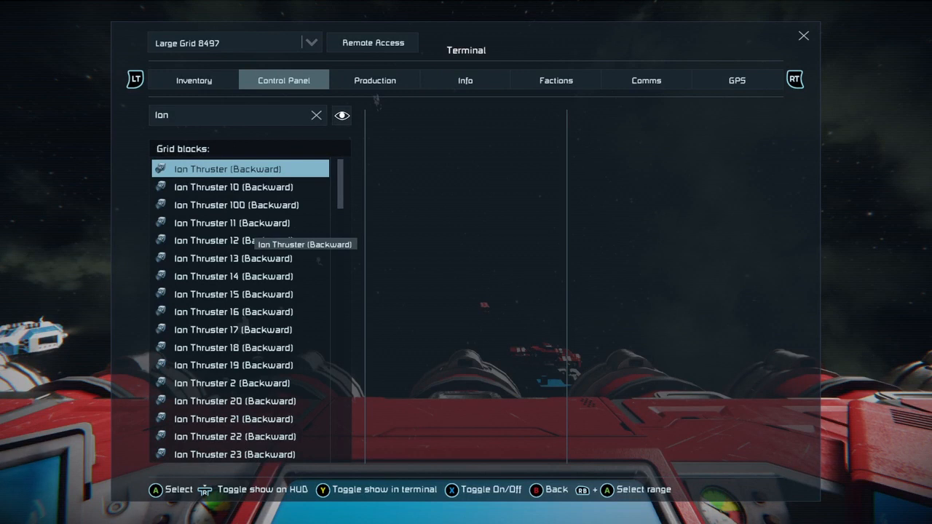
left_click(227, 168)
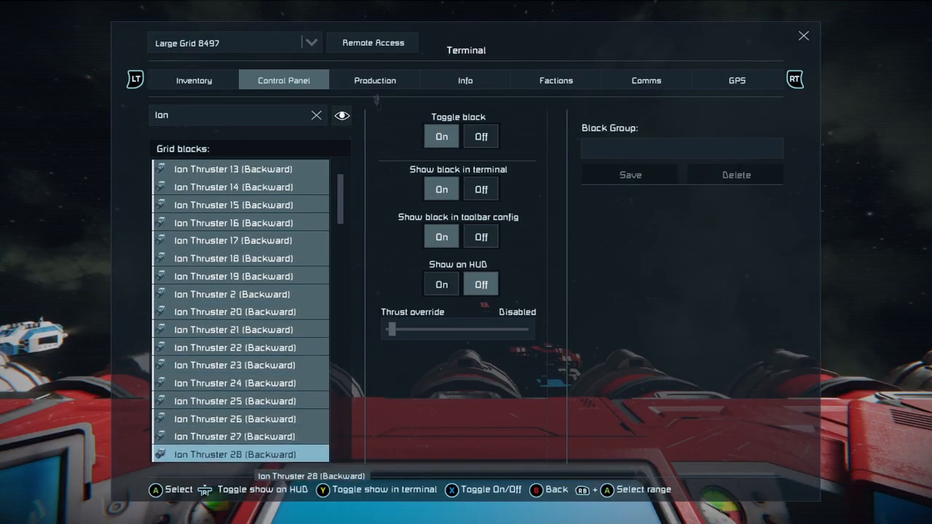
scroll("down", 3)
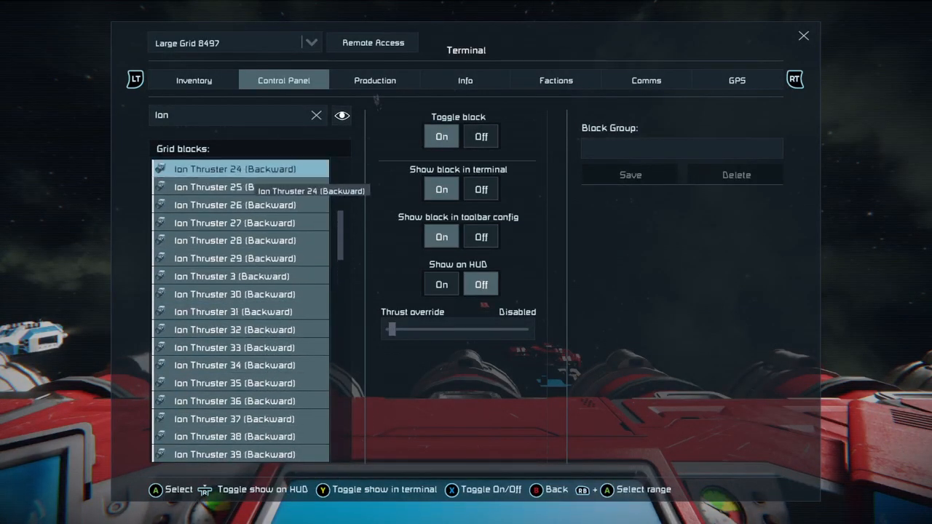
scroll("up", 3)
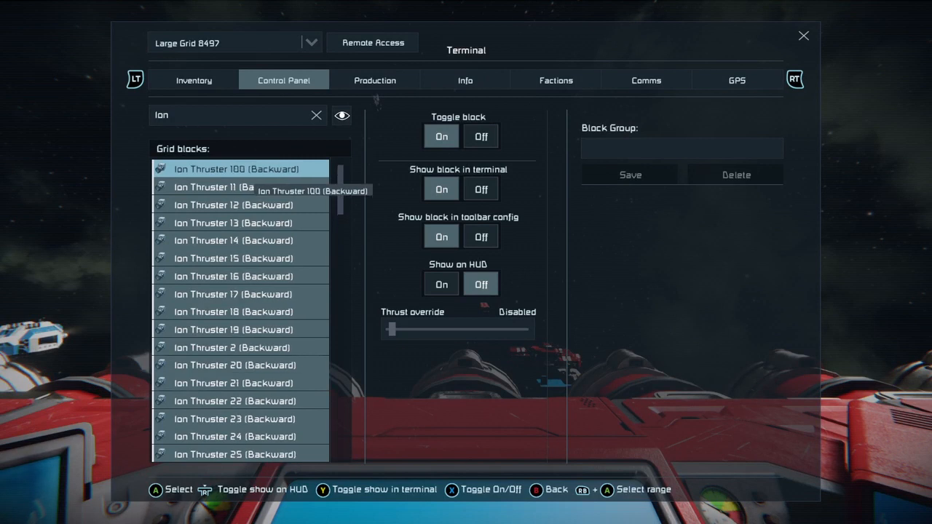
Step: Show hidden blocks and range-select ion thrusters down through Ion Thruster 99
left_click(341, 115)
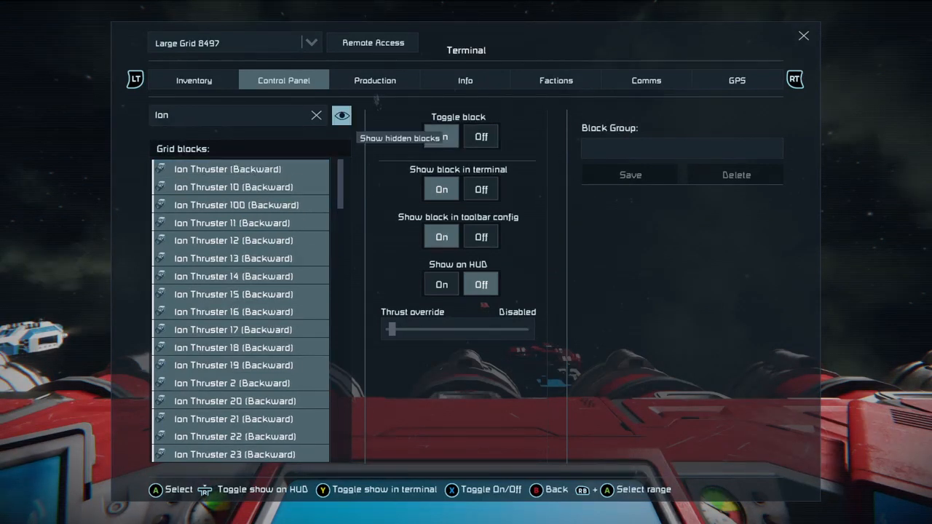
left_click(227, 169)
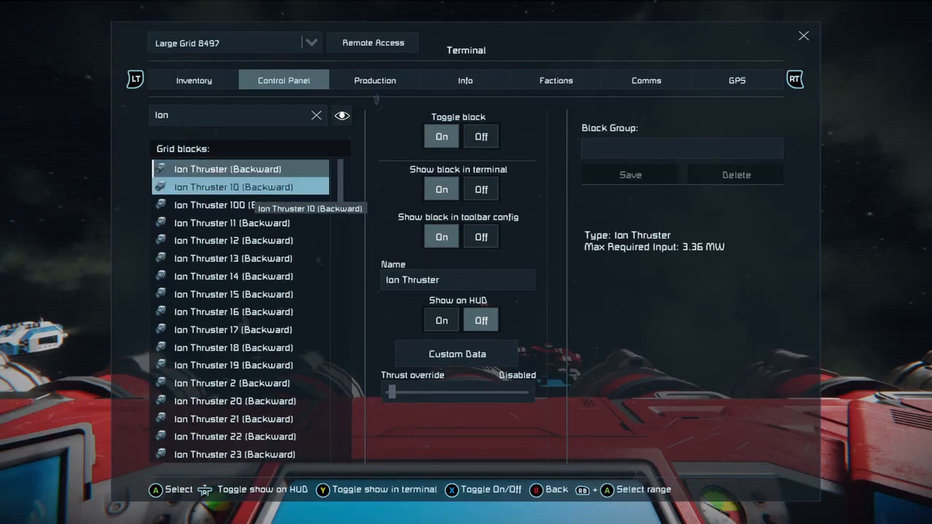
left_click(248, 257)
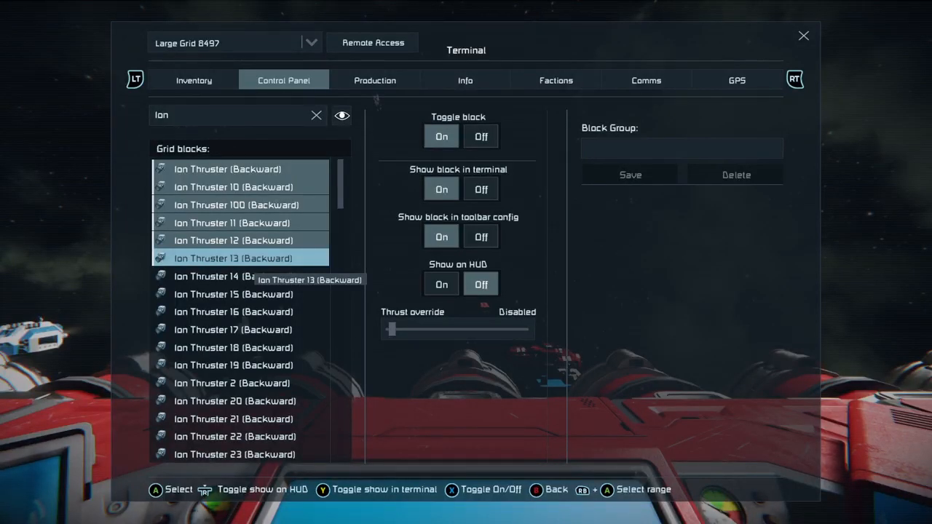
left_click(231, 275)
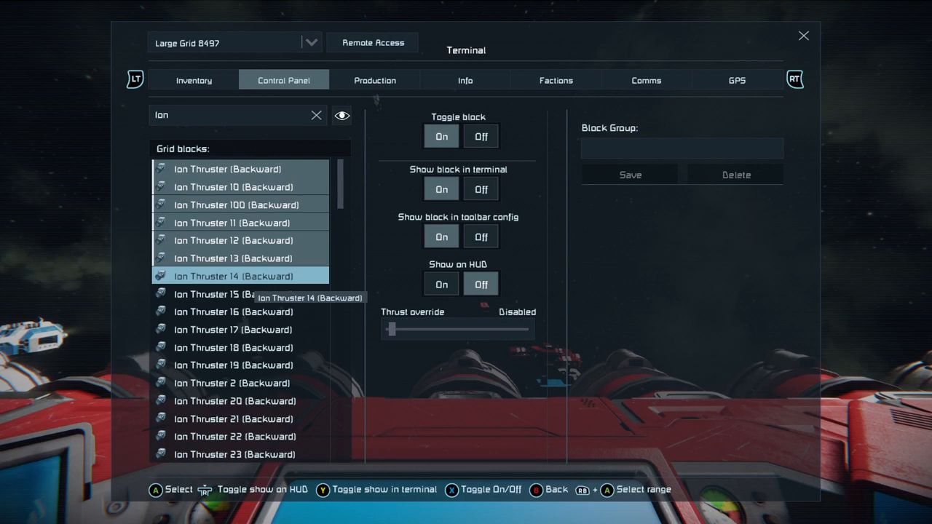
scroll("down", 3)
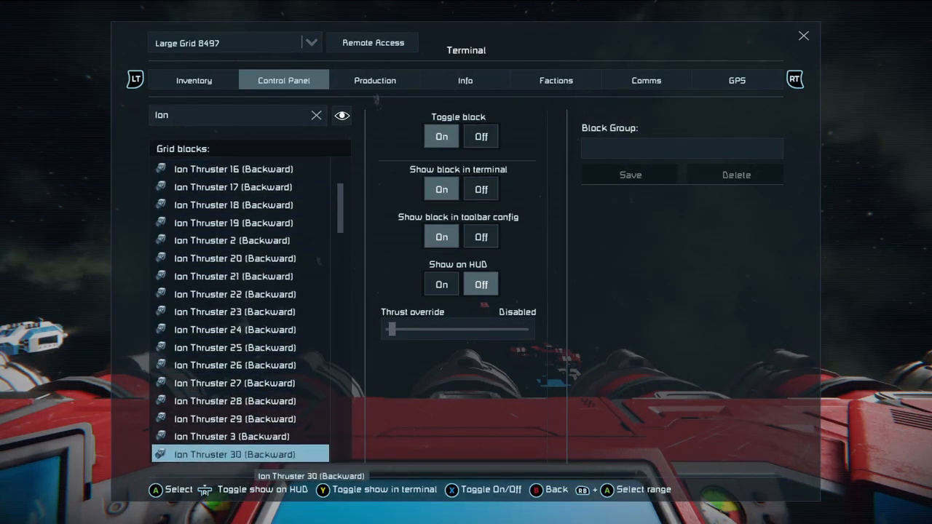
scroll("down", 3)
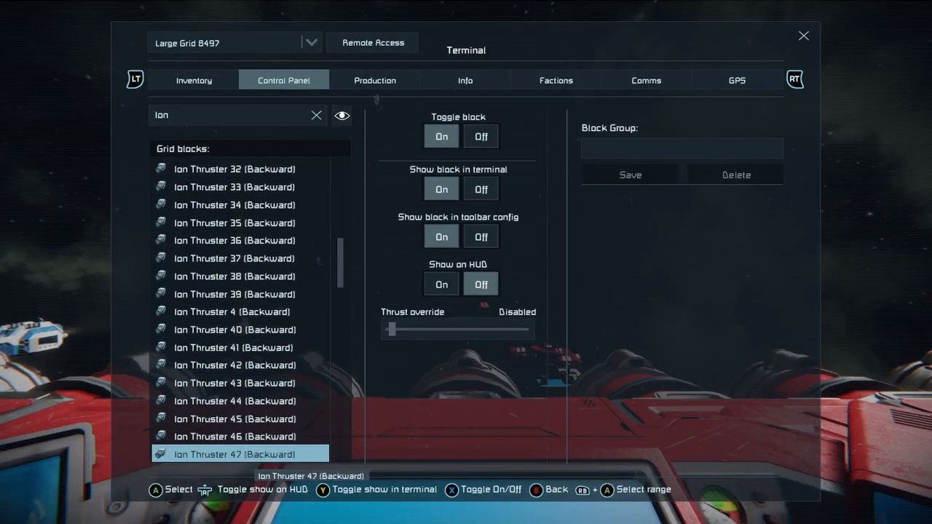
scroll("down", 3)
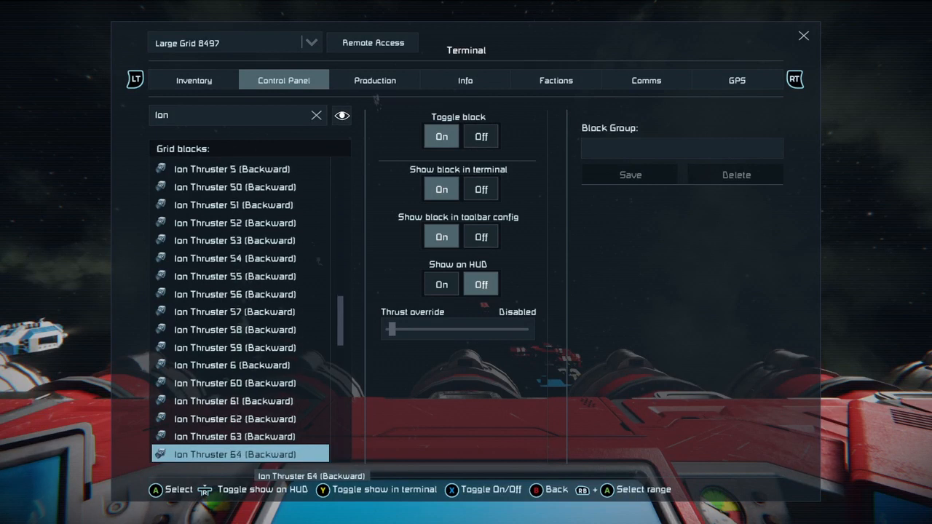
scroll("down", 3)
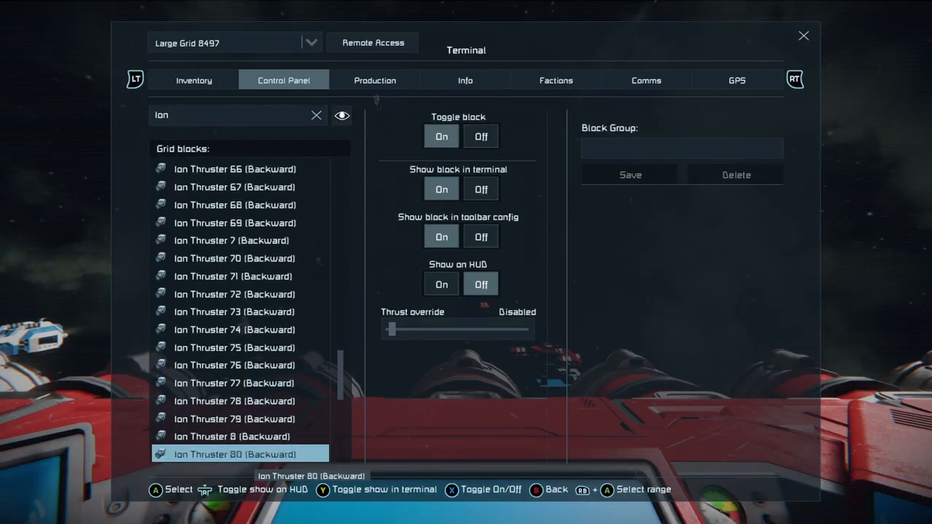
scroll("down", 3)
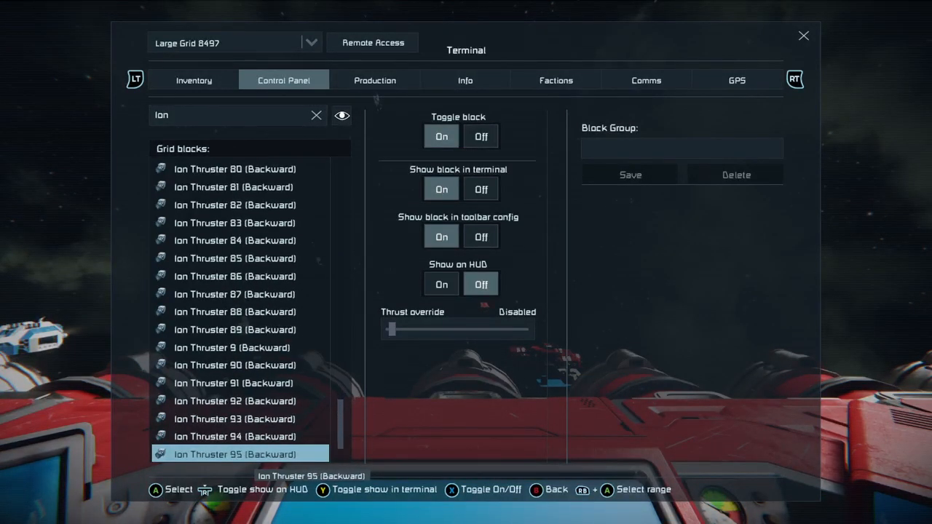
scroll("down", 3)
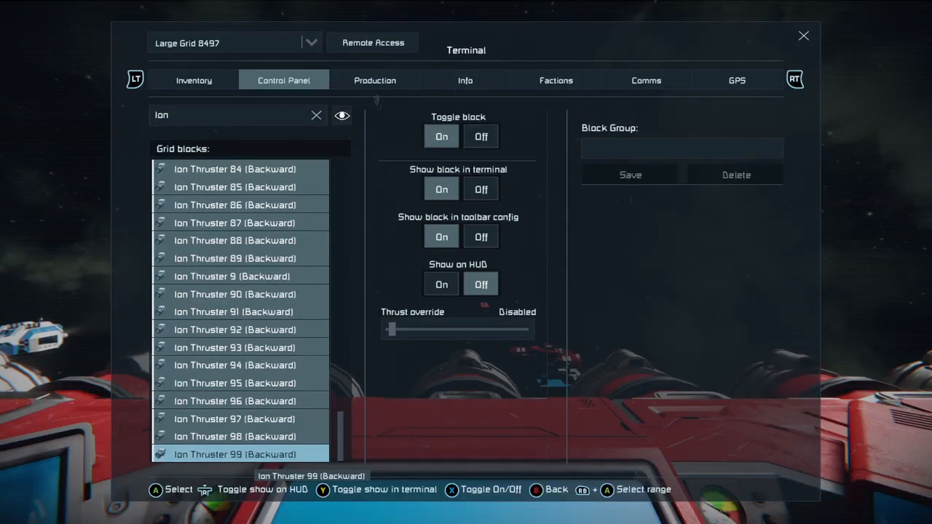
Step: Name the new block group 'ZomIon' and save it
left_click(681, 148)
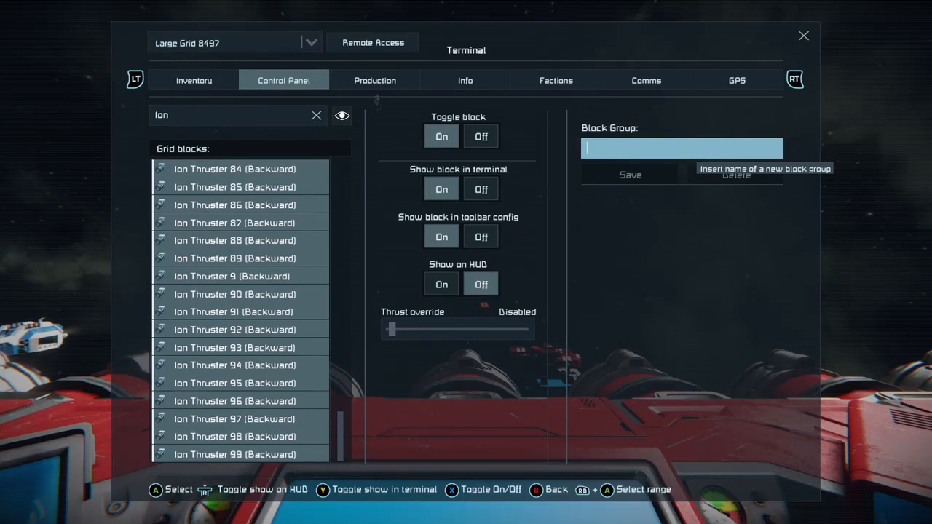
type("Zomlor")
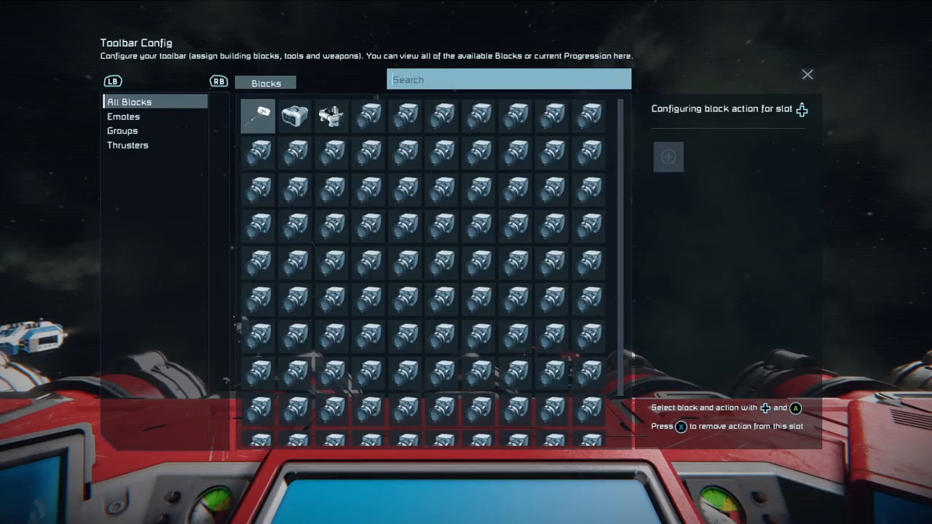
Step: Show the Groups category in Toolbar Config, where ZomIon is listed
left_click(122, 130)
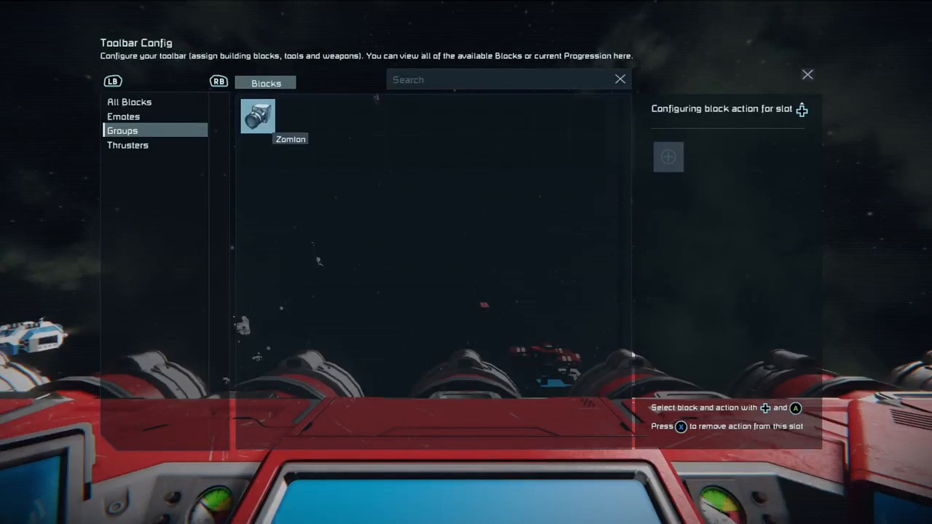
left_click(257, 117)
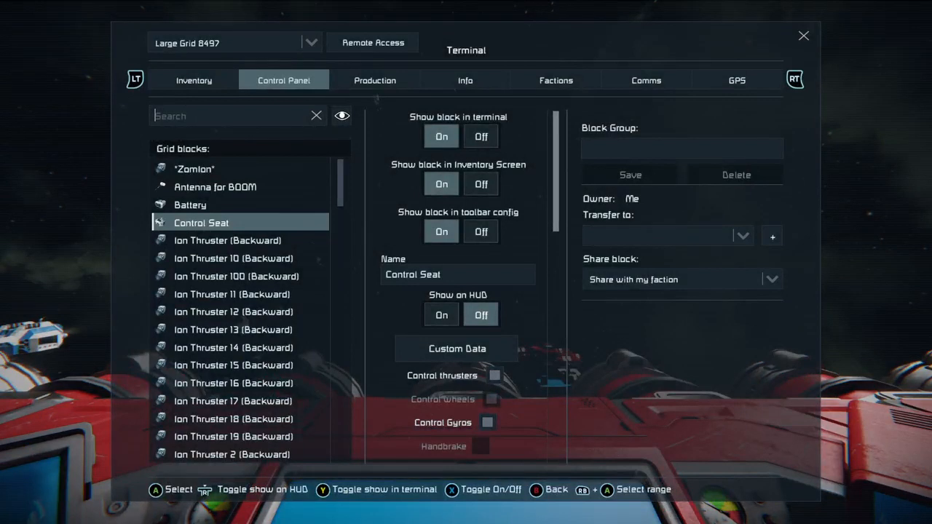
mouse_move(226, 240)
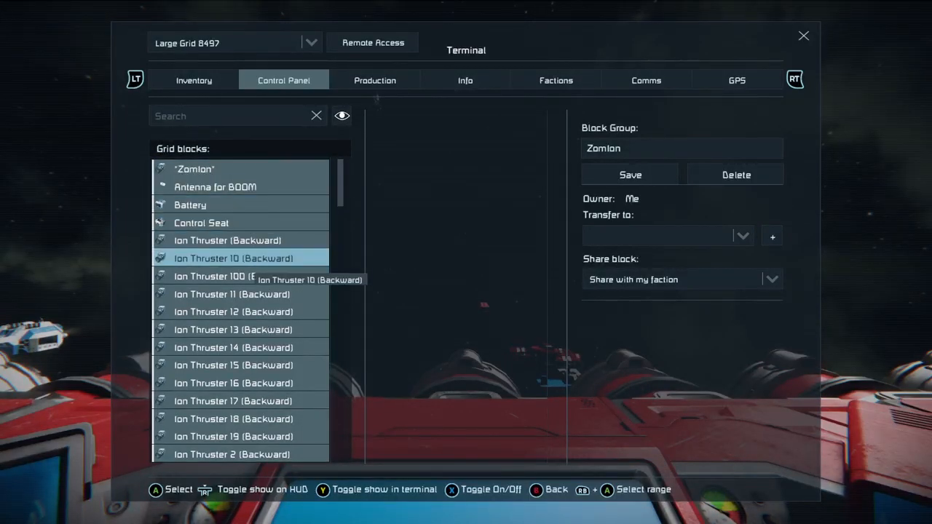
Step: Scroll the selected blocks list and deselect the ZomIon group entry
scroll("down", 3)
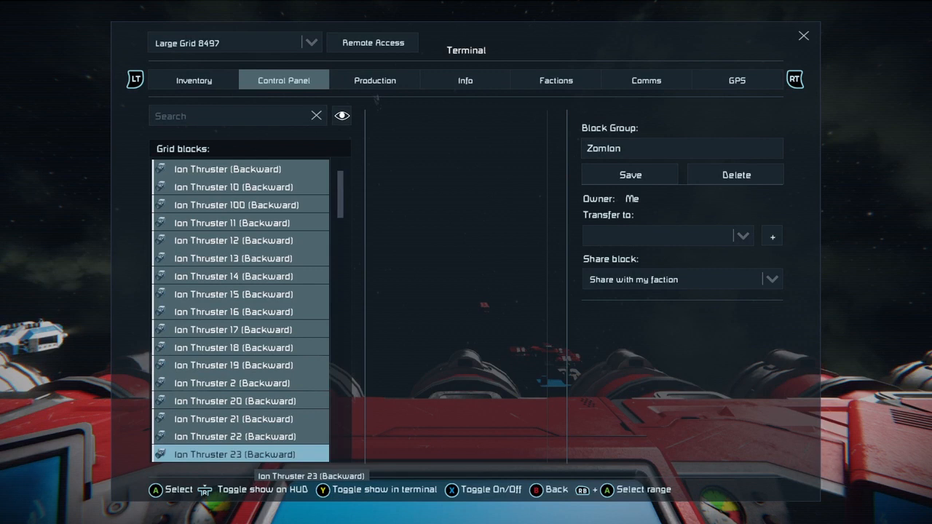
scroll("down", 3)
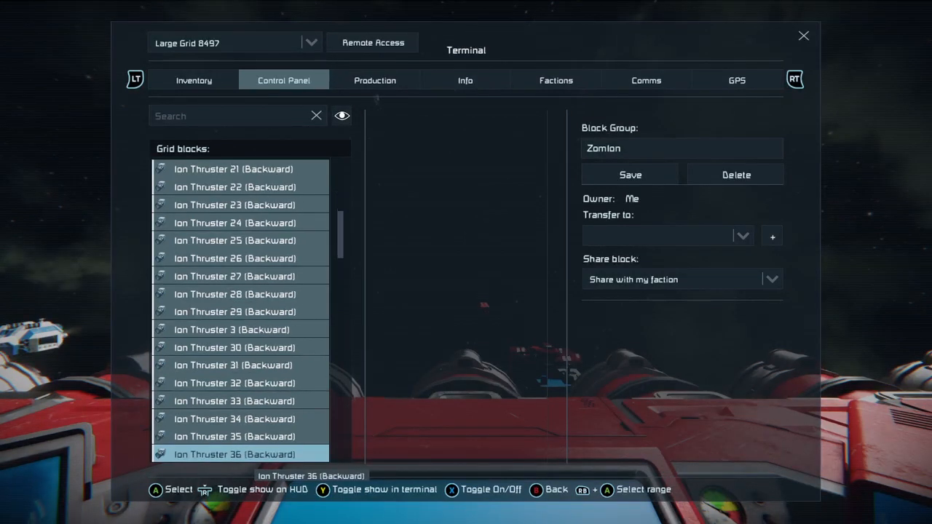
scroll("down", 3)
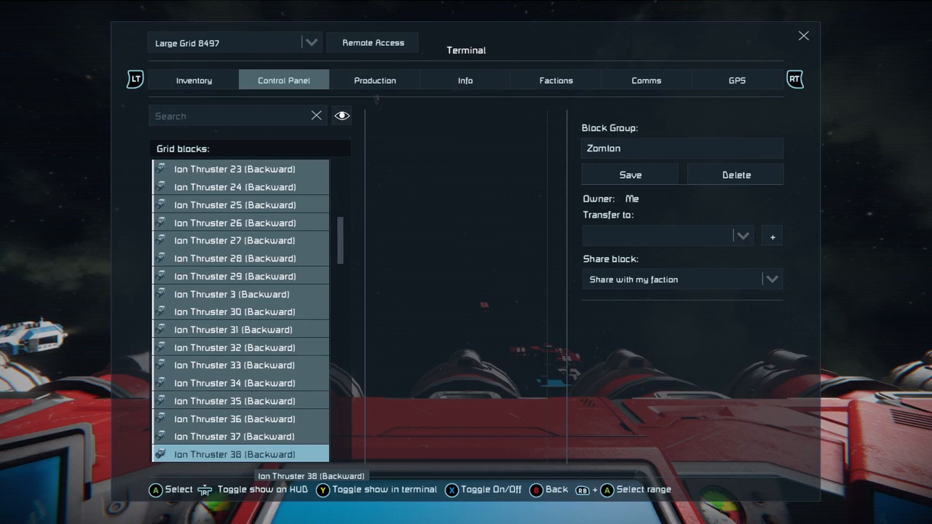
mouse_move(341, 115)
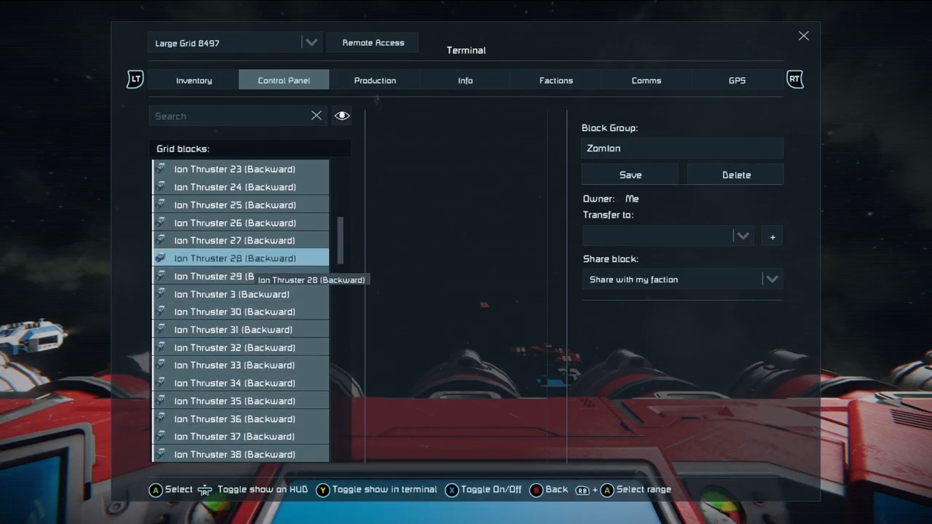
scroll("up", 3)
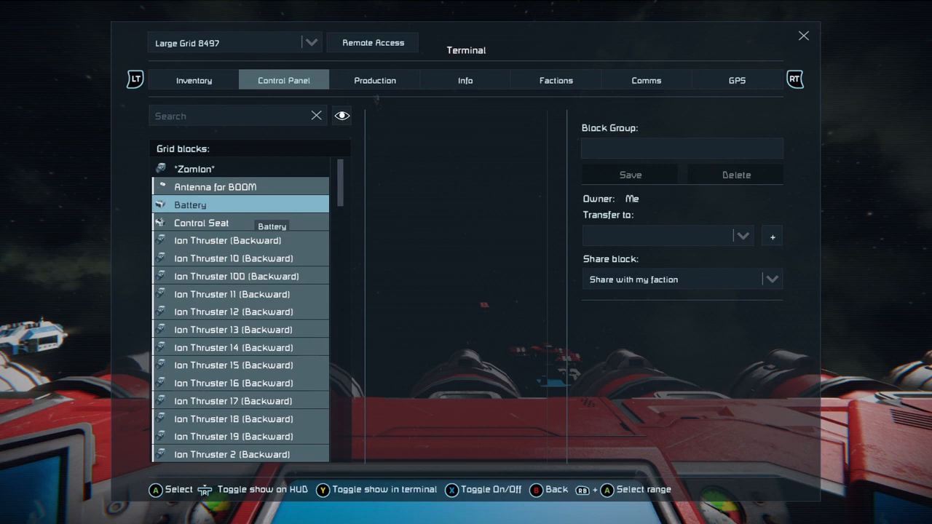
left_click(201, 223)
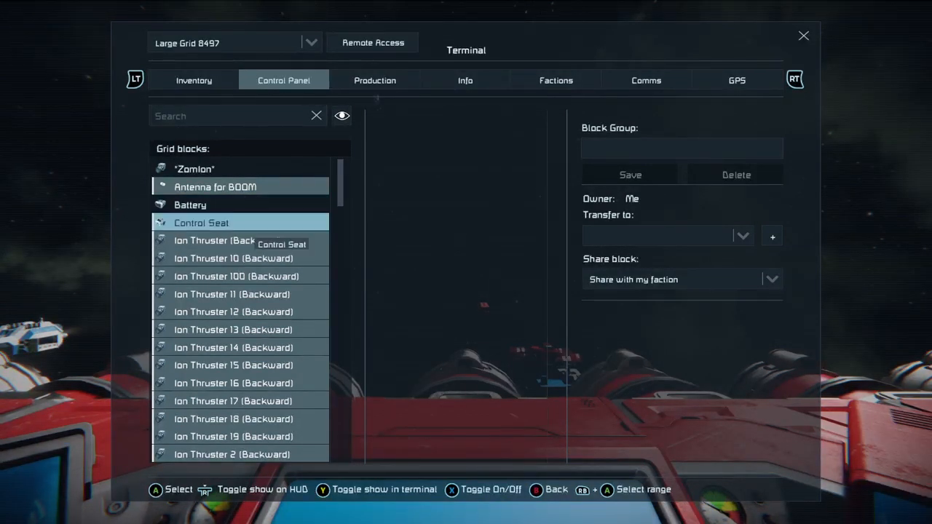
left_click(190, 204)
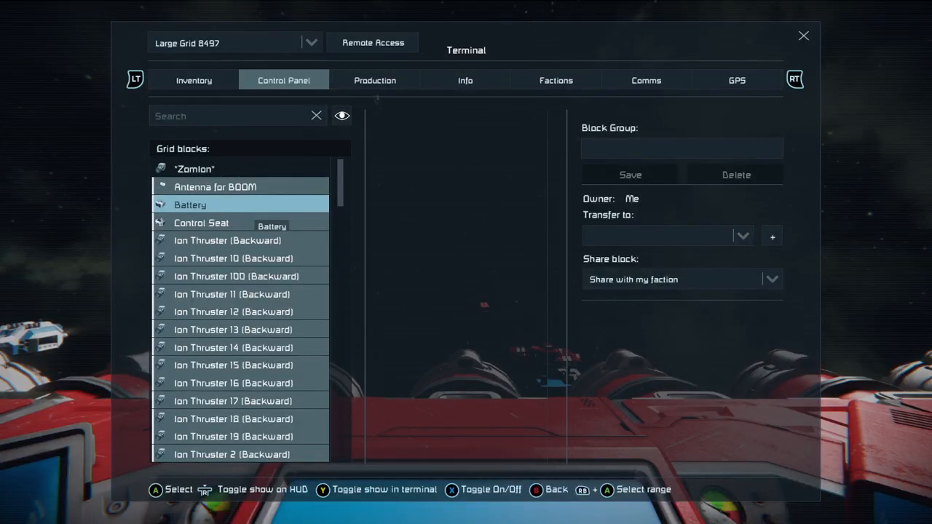
Step: Reselect only the Control Seat, then the first ion thruster, and exit the Terminal
left_click(200, 223)
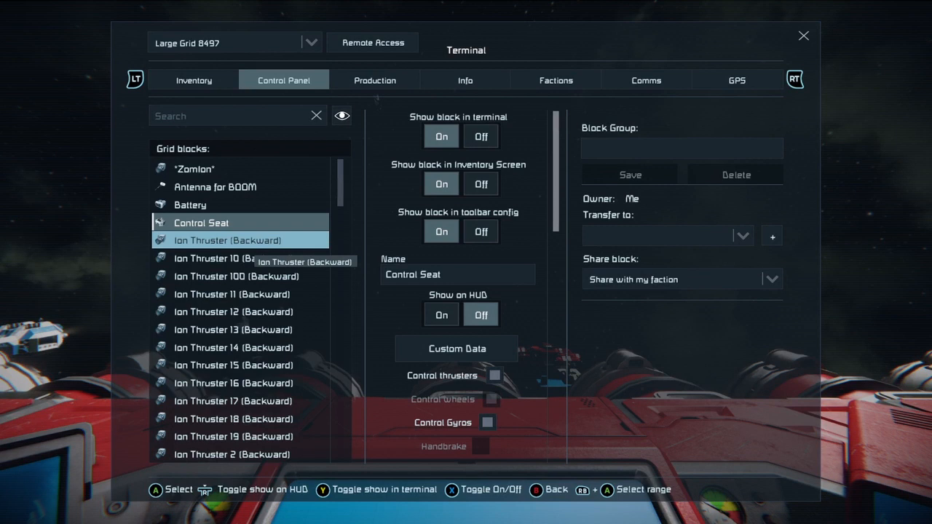
left_click(227, 240)
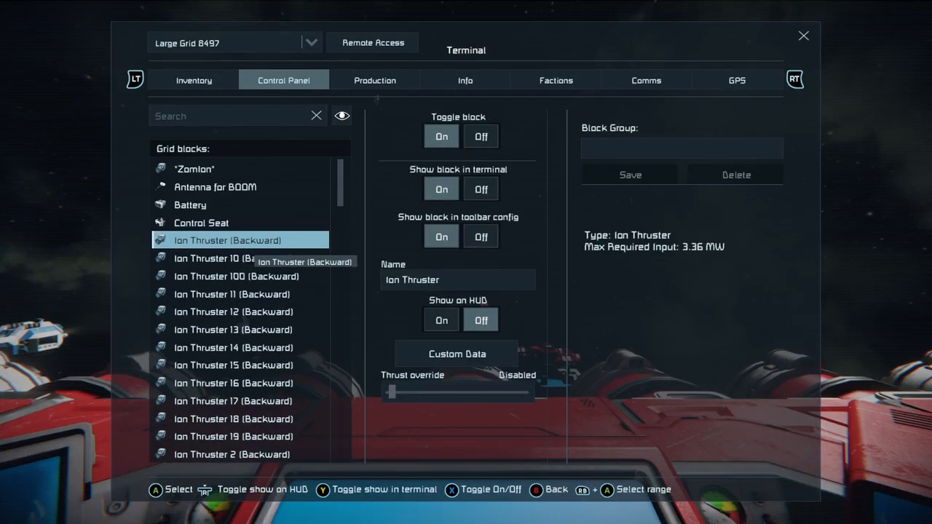
mouse_move(233, 418)
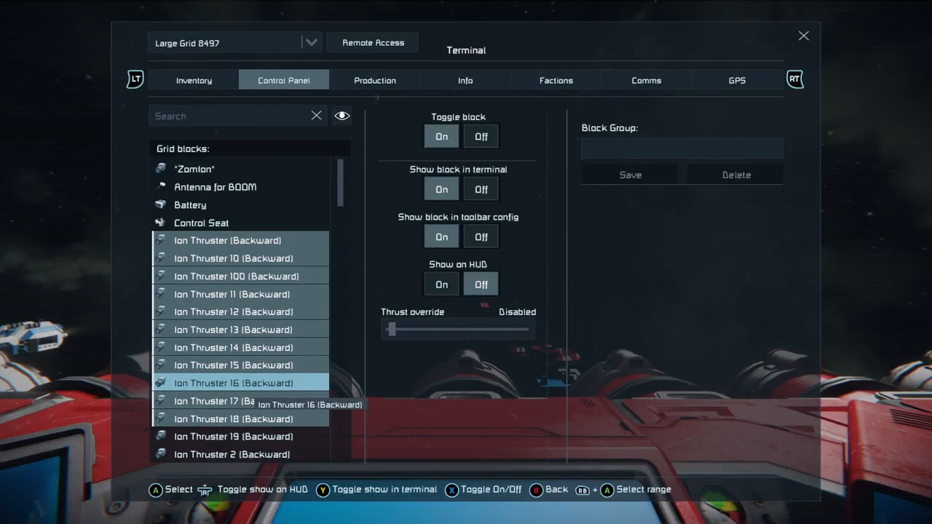
key("Escape")
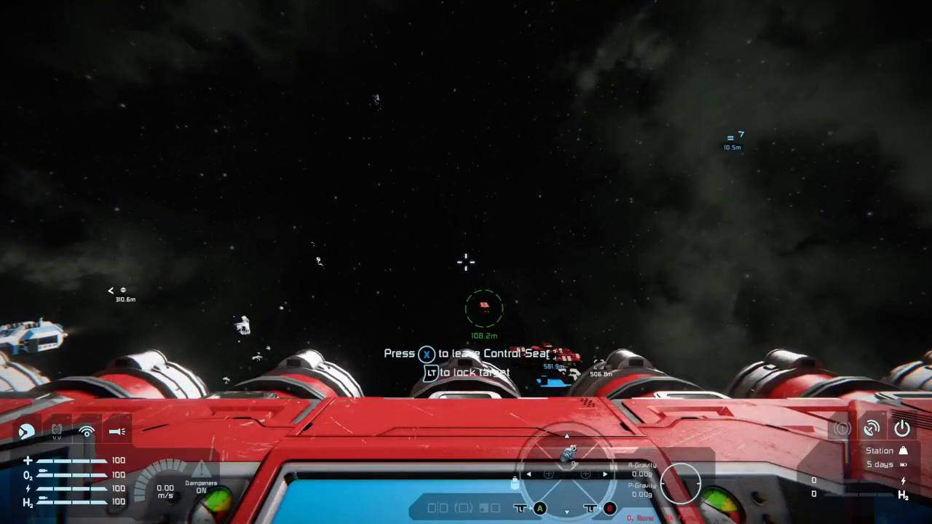